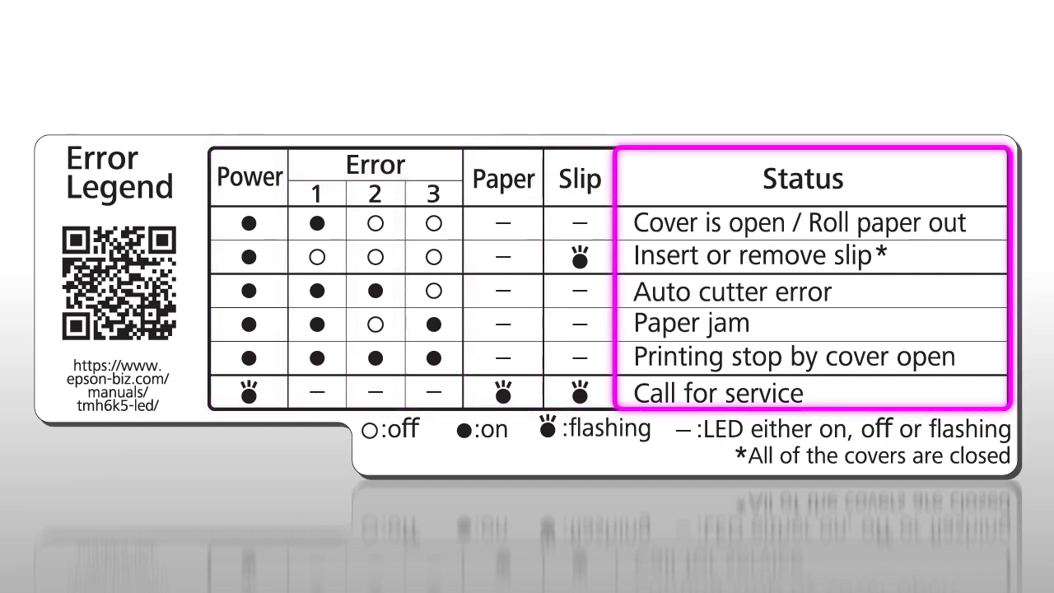
Circle the Paper LED dash in the 'Cover is open / Roll paper out' row.
{"action": "left_click", "coordinate": [503, 222]}
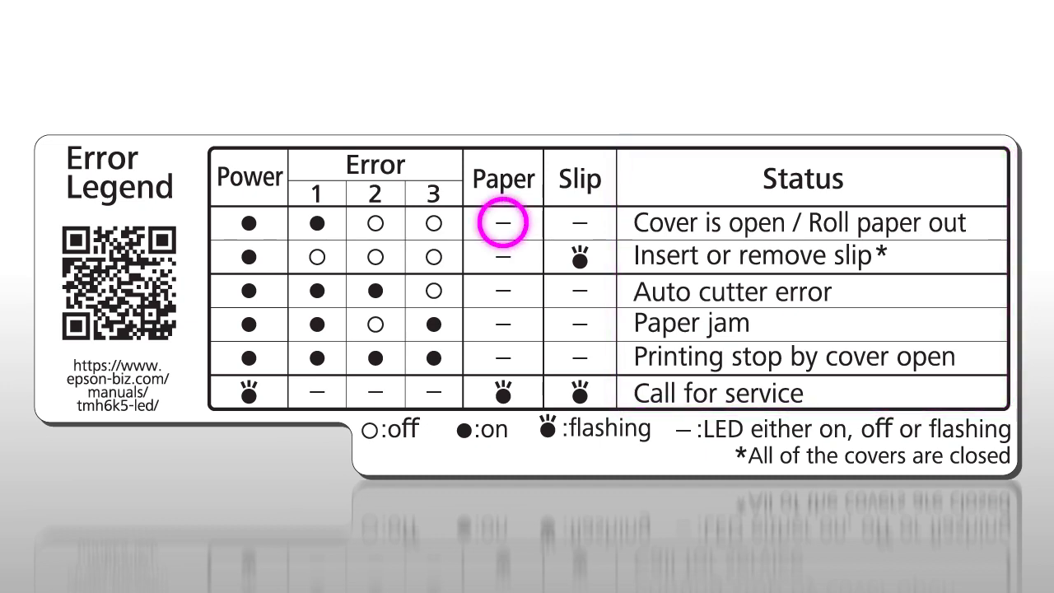